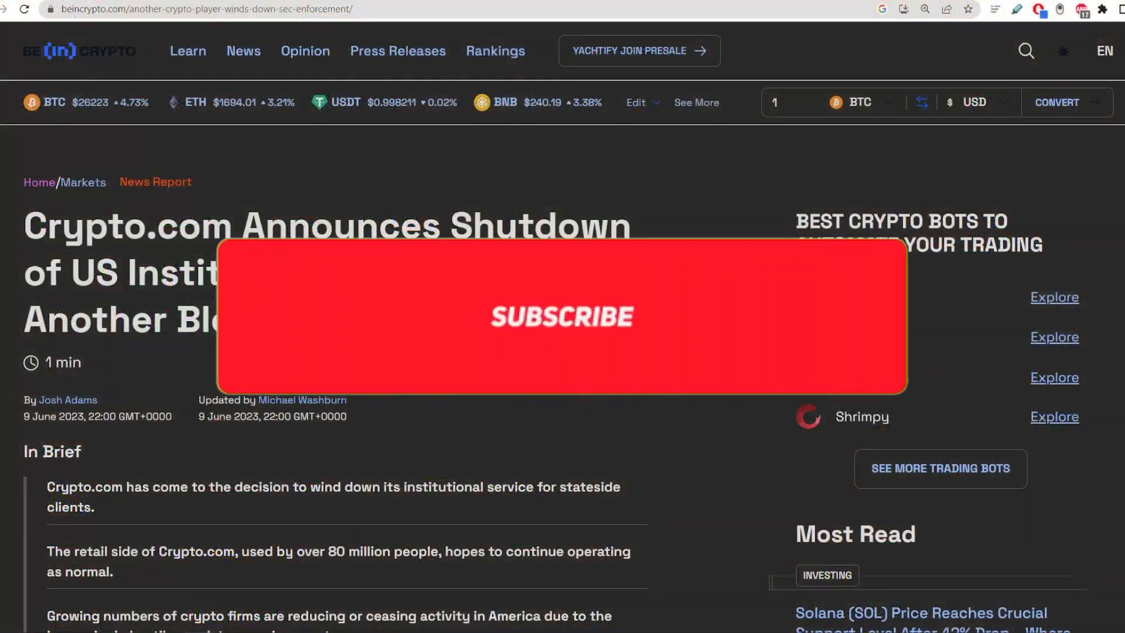
# - Scroll past the In Brief box and header image to the 'Crypto.com Retail Side to Continue' section
pyautogui.click(562, 317)
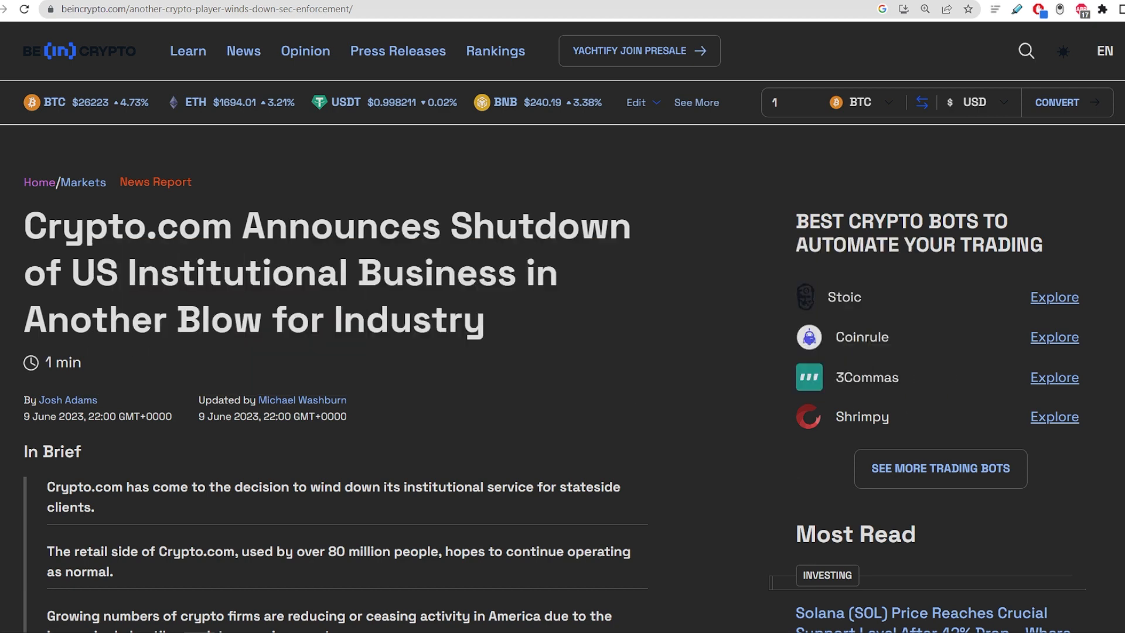
pyautogui.moveTo(753, 262)
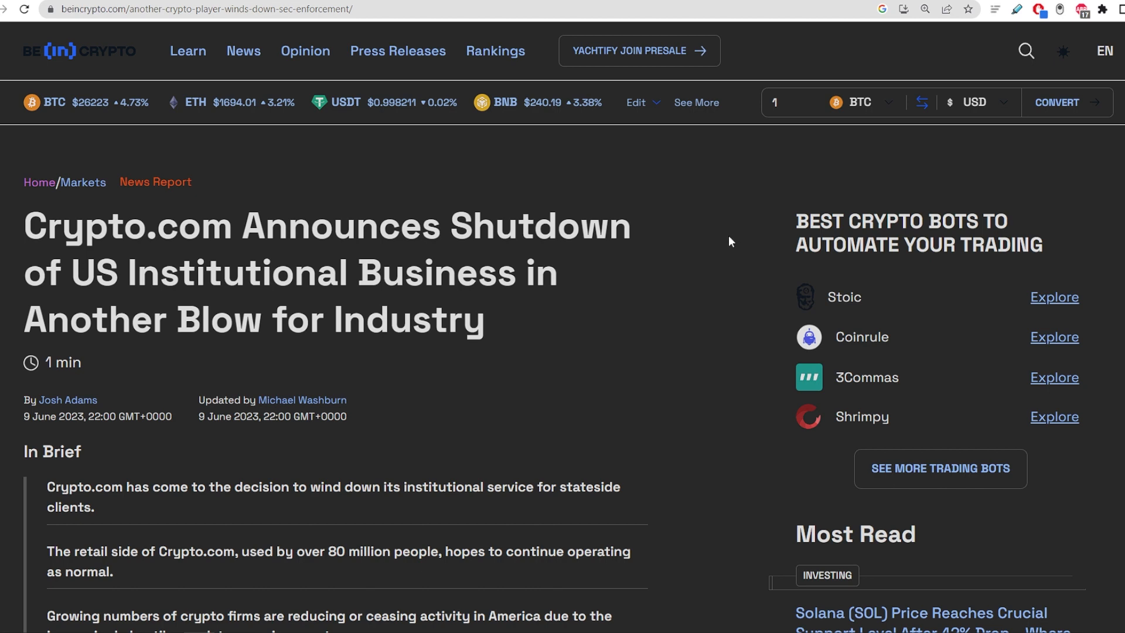
pyautogui.moveTo(633, 285)
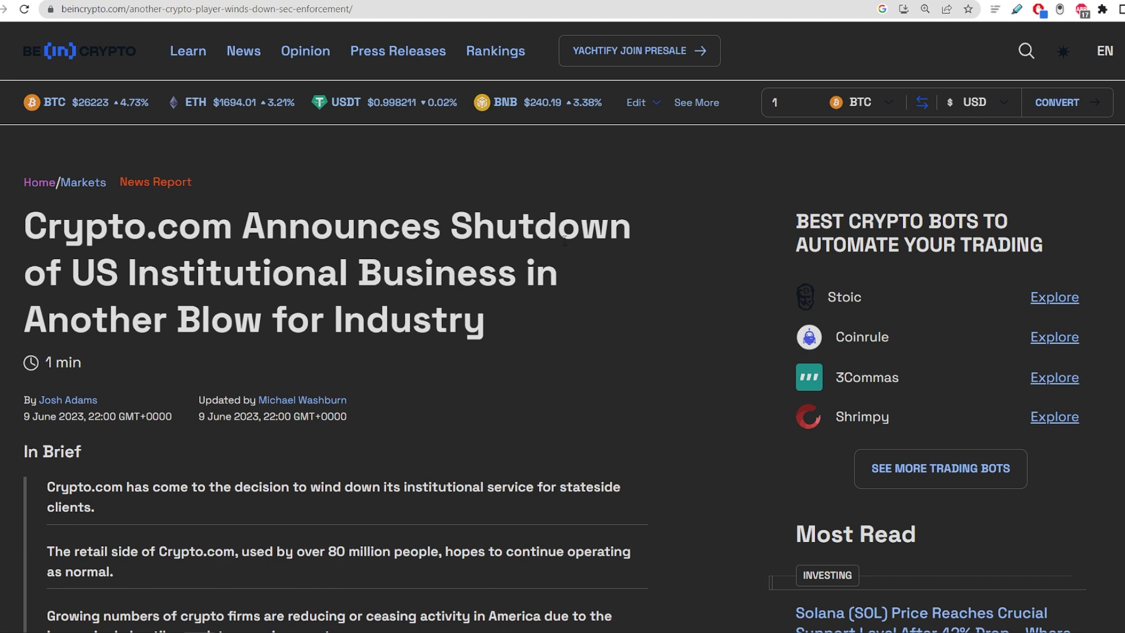
pyautogui.moveTo(582, 301)
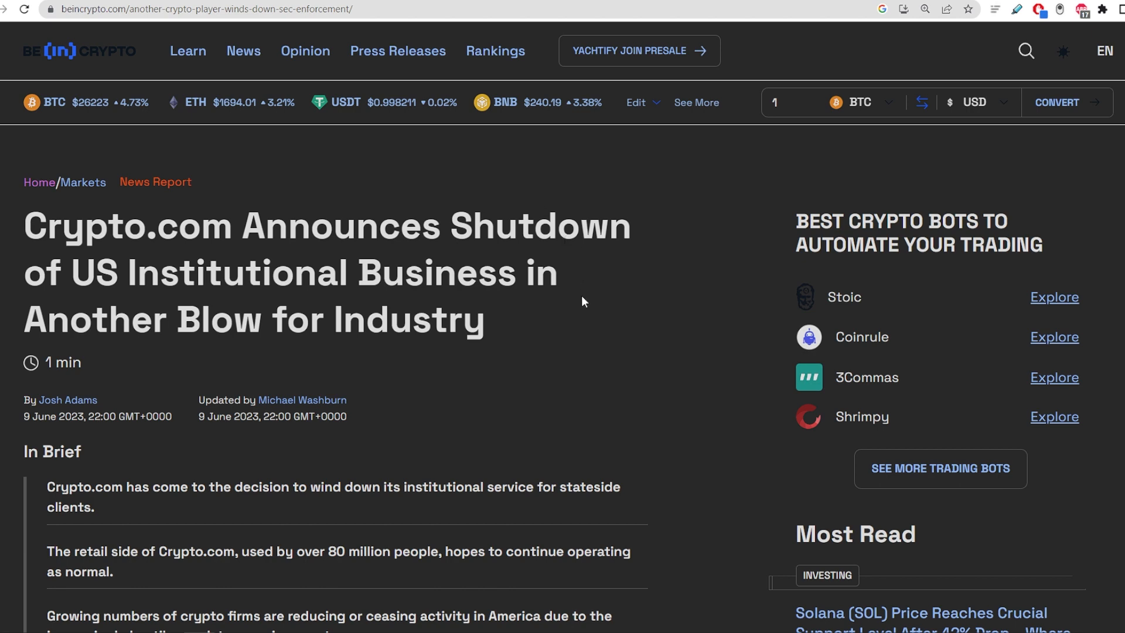
pyautogui.moveTo(562, 324)
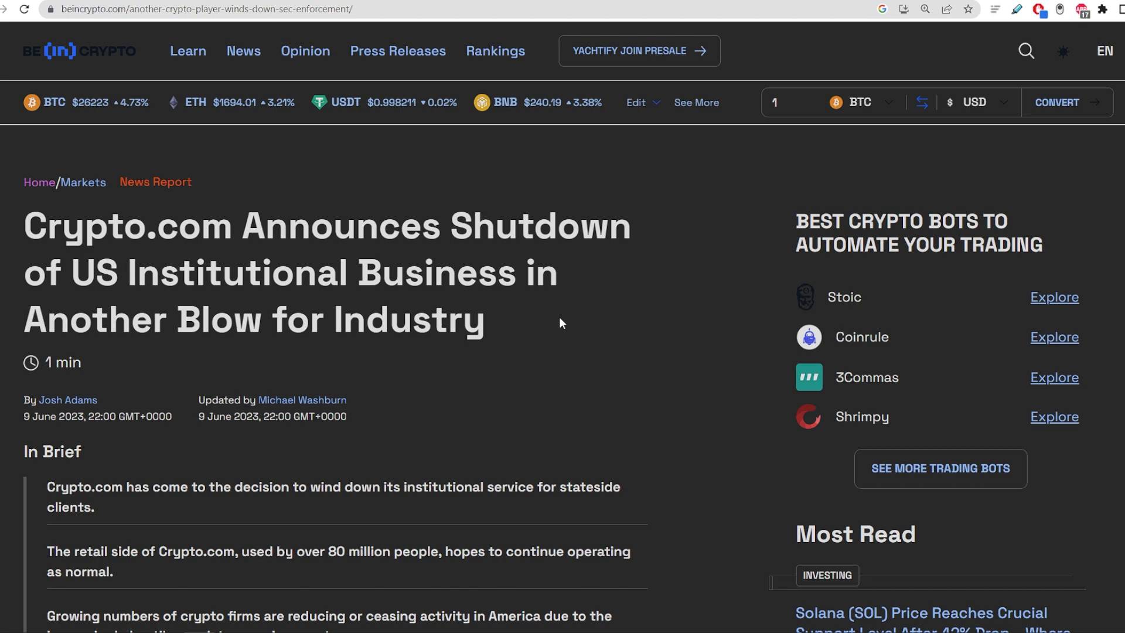
pyautogui.scroll(-3)
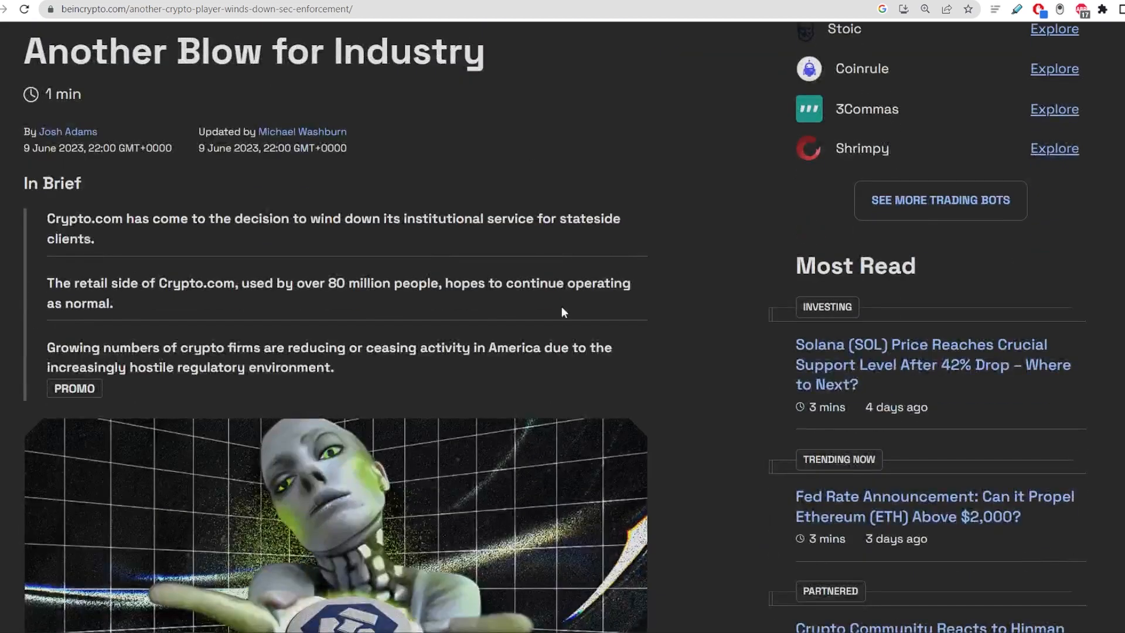
pyautogui.scroll(-3)
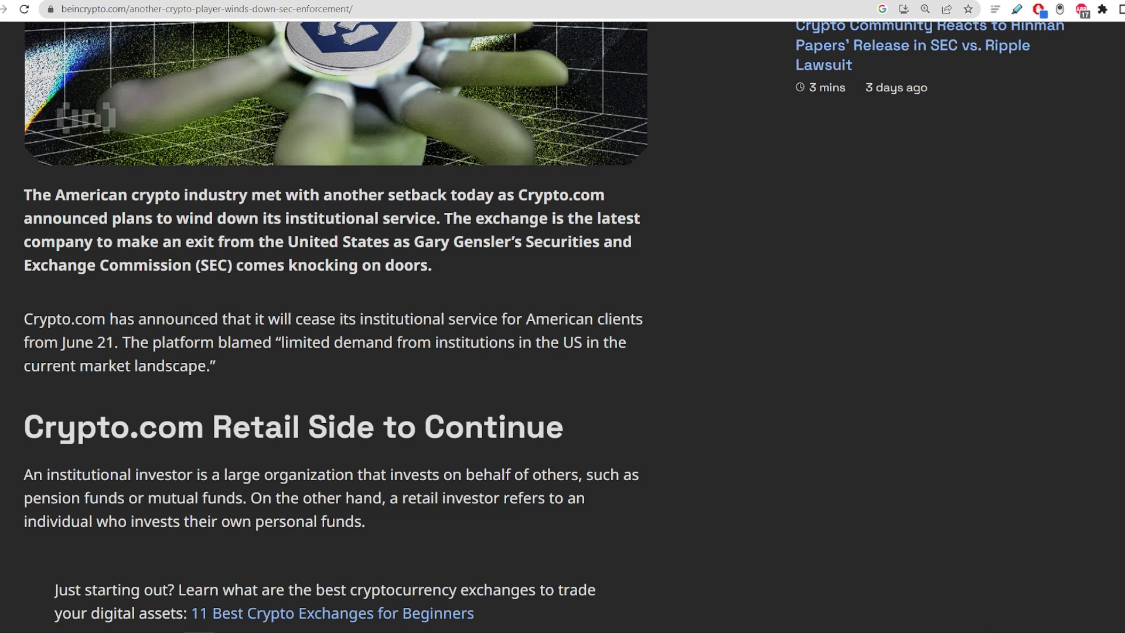
pyautogui.moveTo(262, 305)
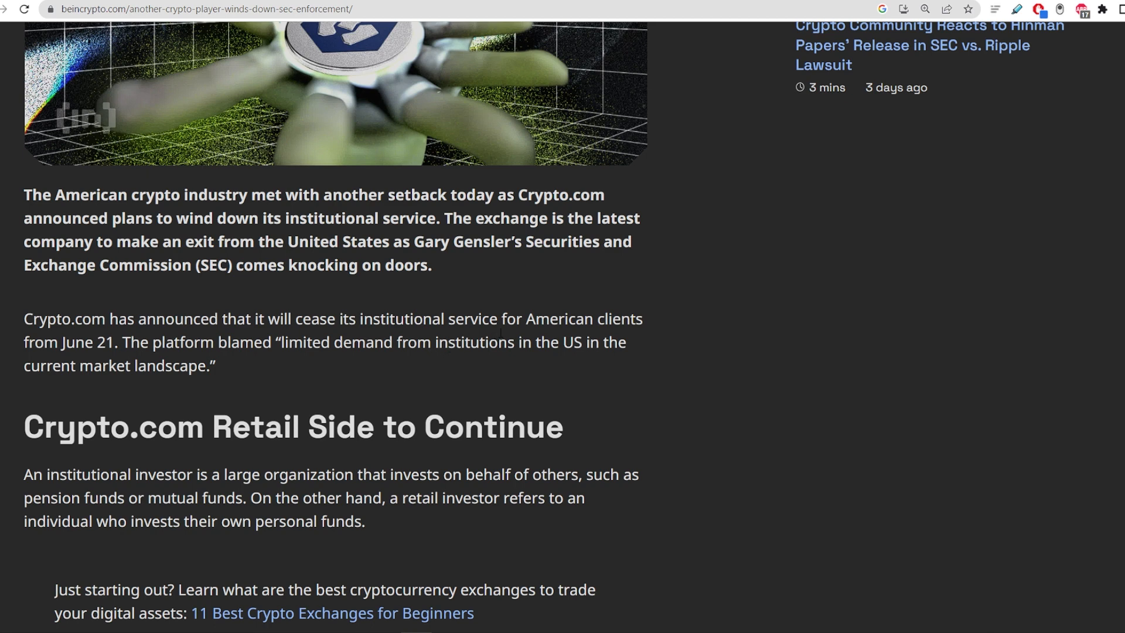
pyautogui.scroll(-3)
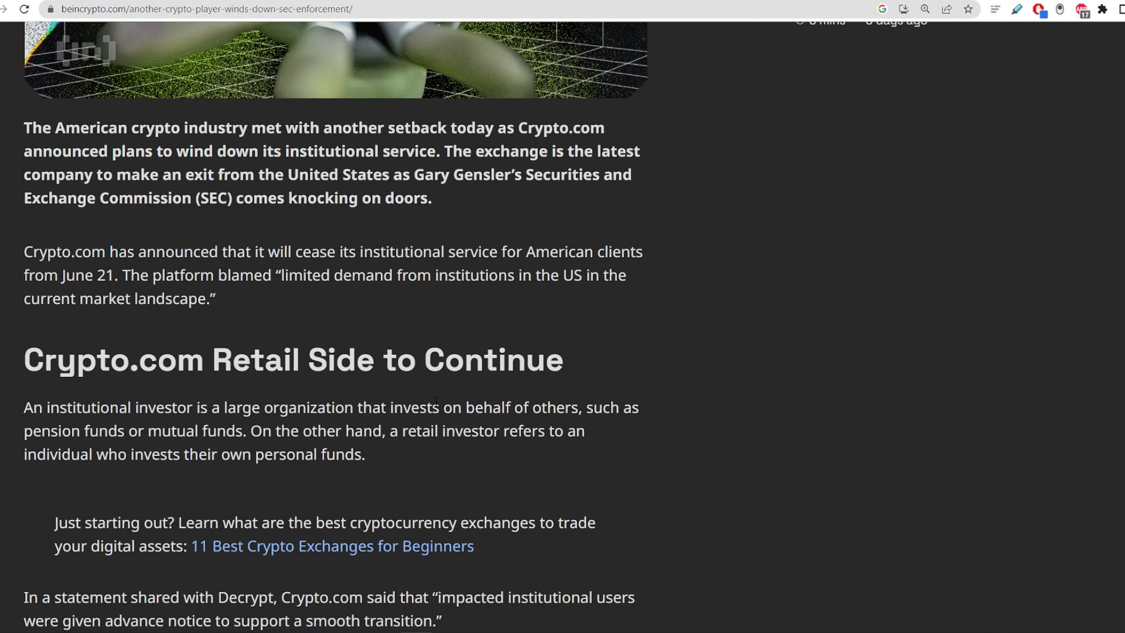
# - Scroll down to the Decrypt statement and the Galaxy Digital paragraph on exchanges leaving the US
pyautogui.scroll(-3)
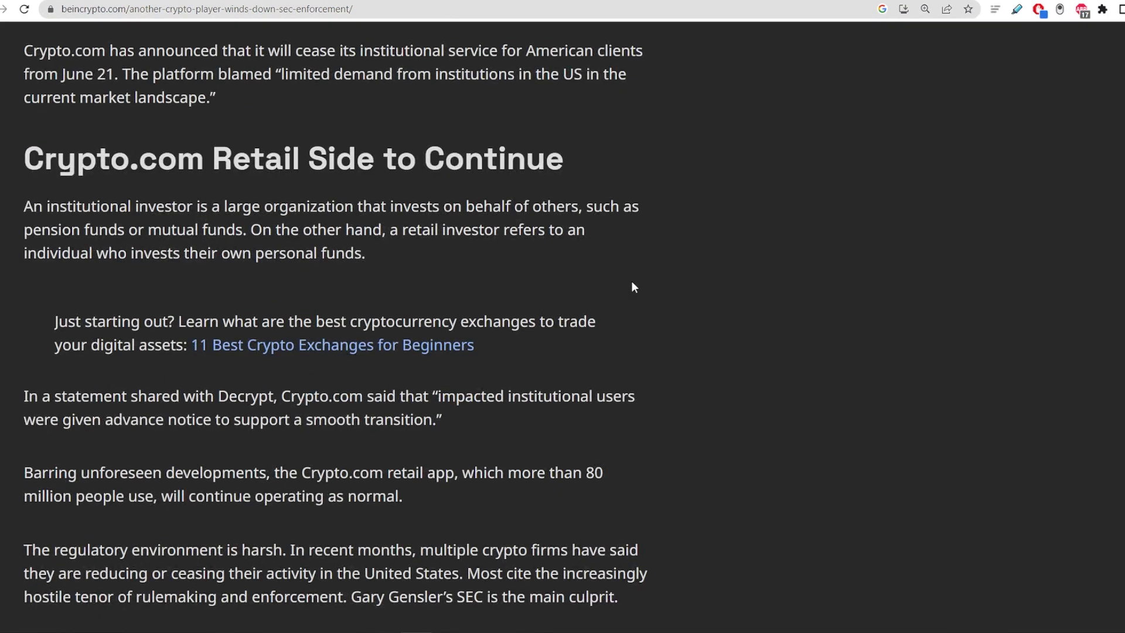
pyautogui.moveTo(646, 350)
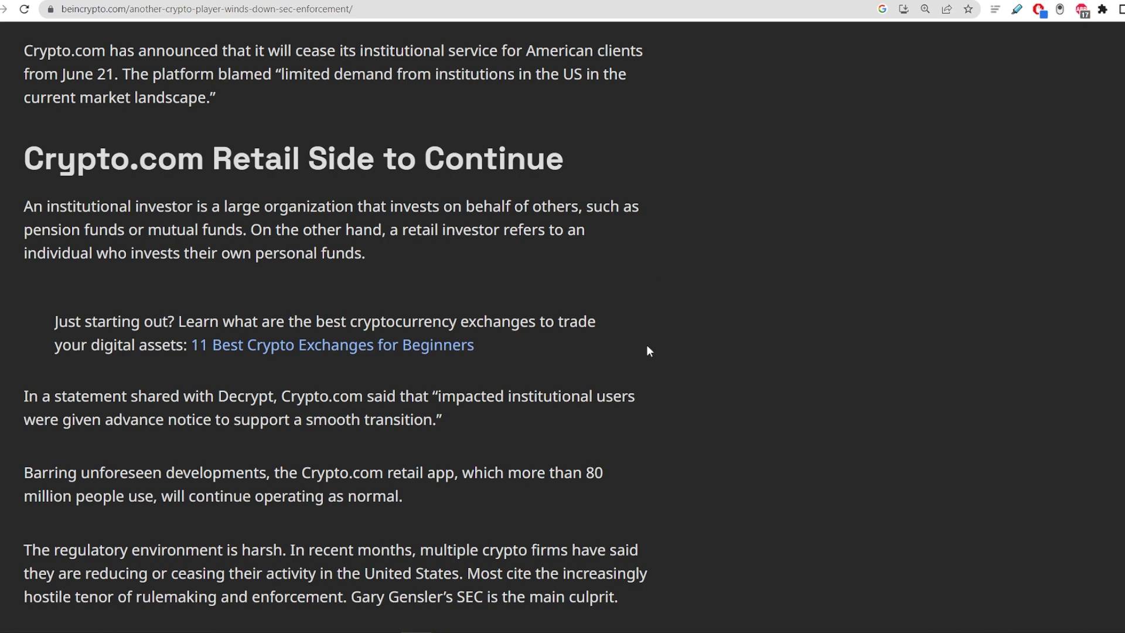
pyautogui.moveTo(549, 355)
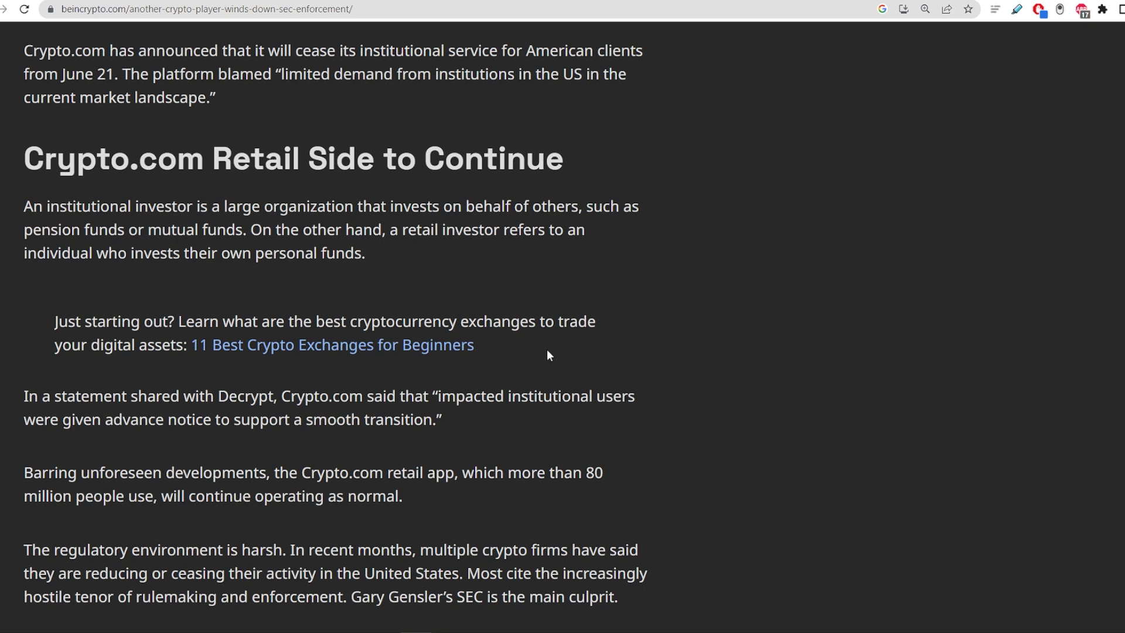
pyautogui.moveTo(560, 361)
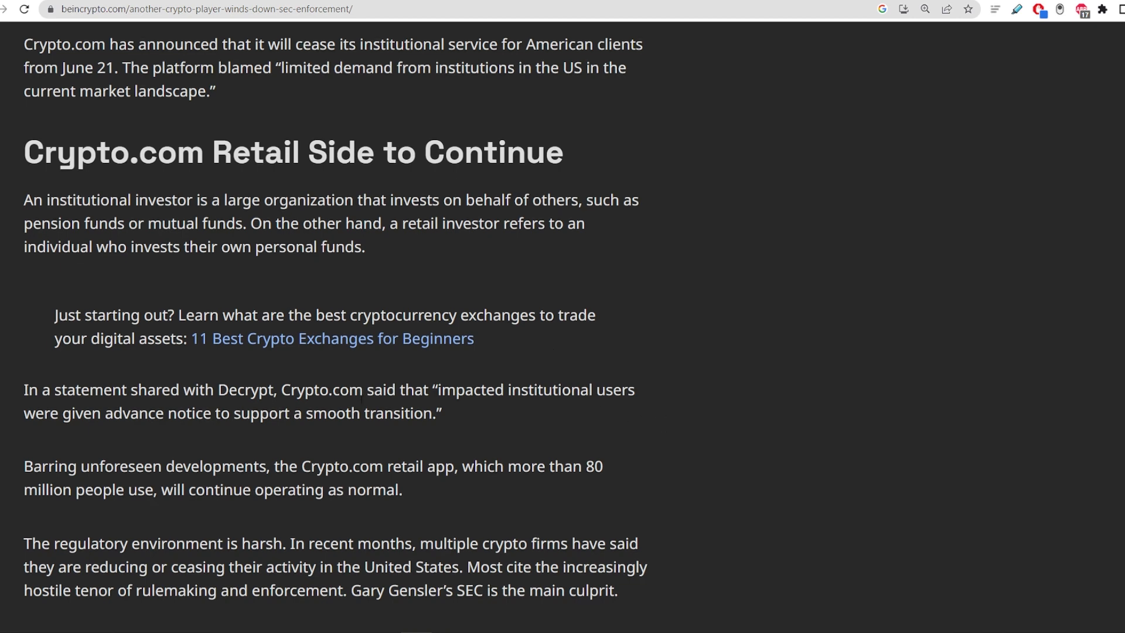
pyautogui.scroll(-3)
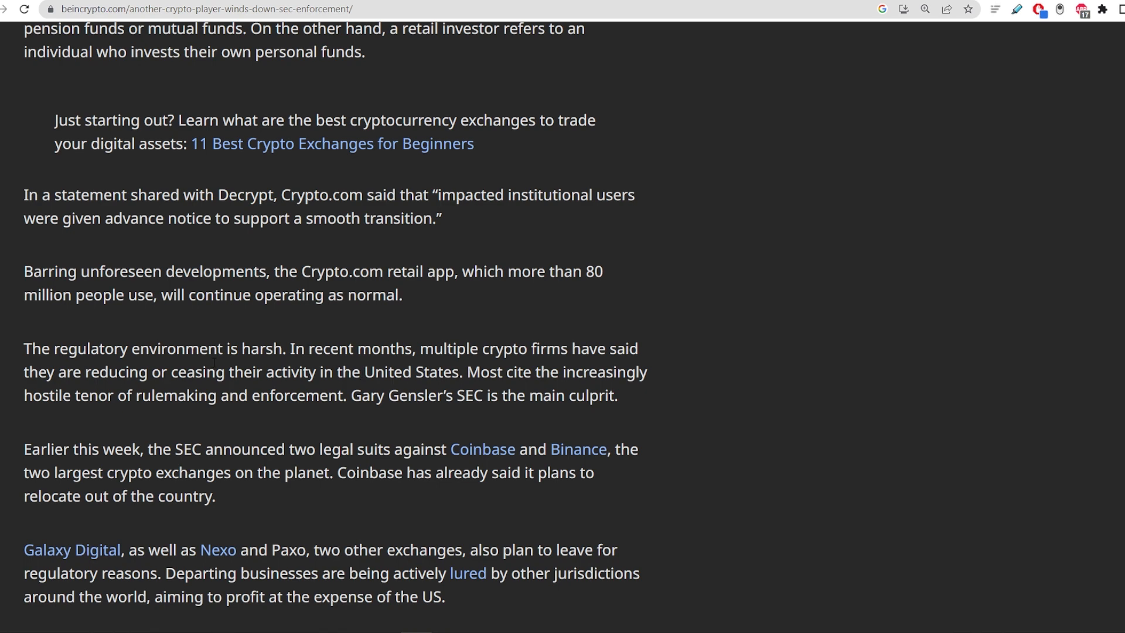
pyautogui.moveTo(493, 333)
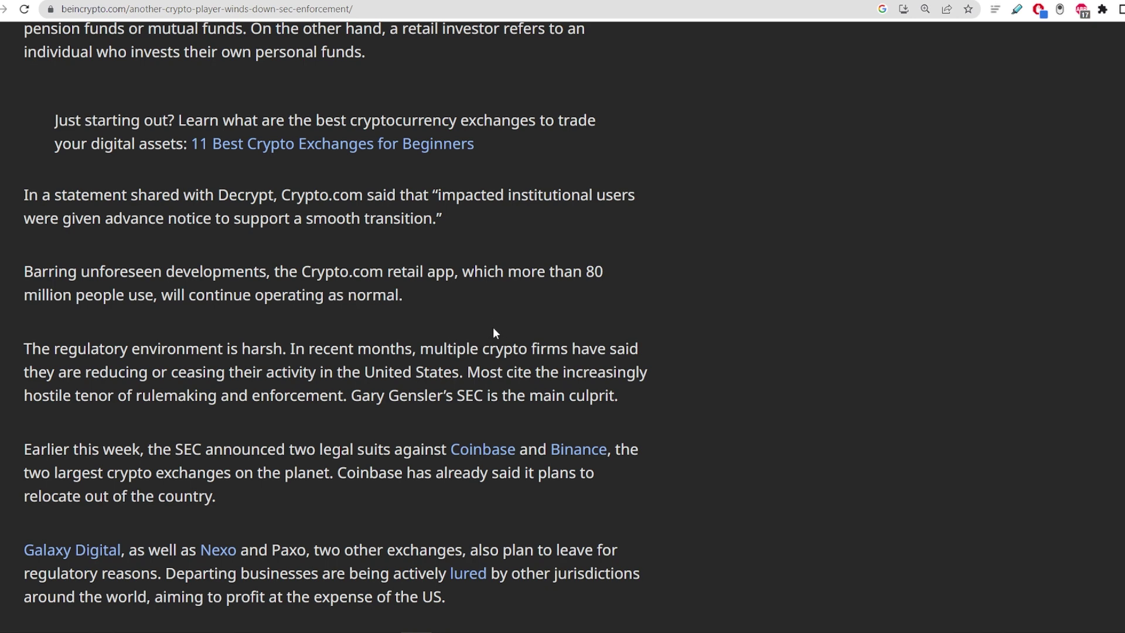
pyautogui.moveTo(491, 293)
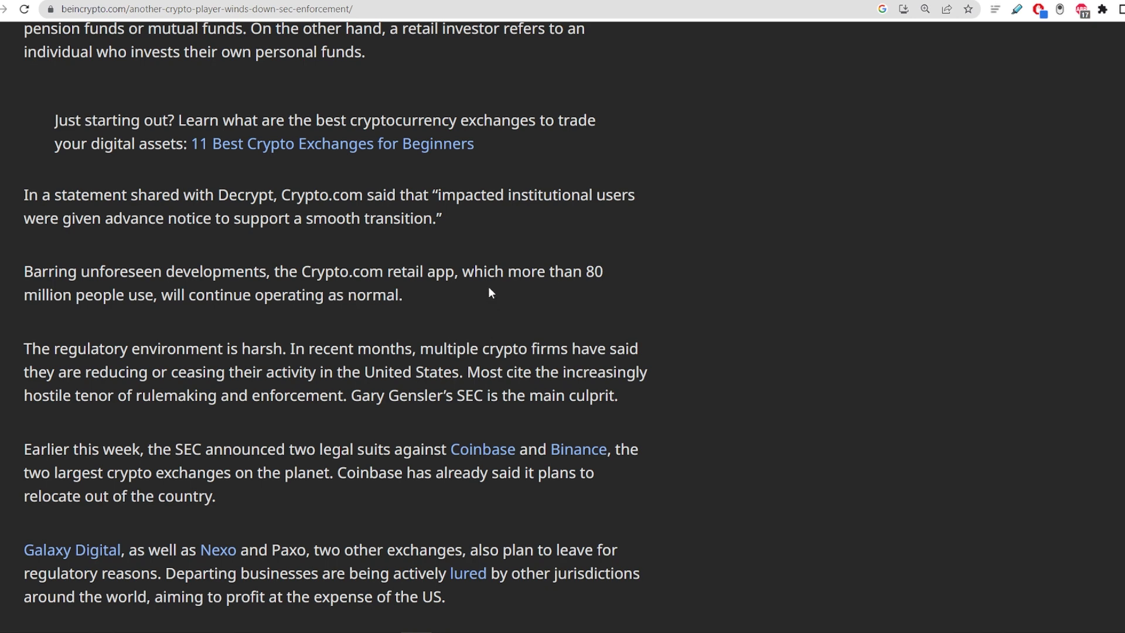
pyautogui.moveTo(403, 335)
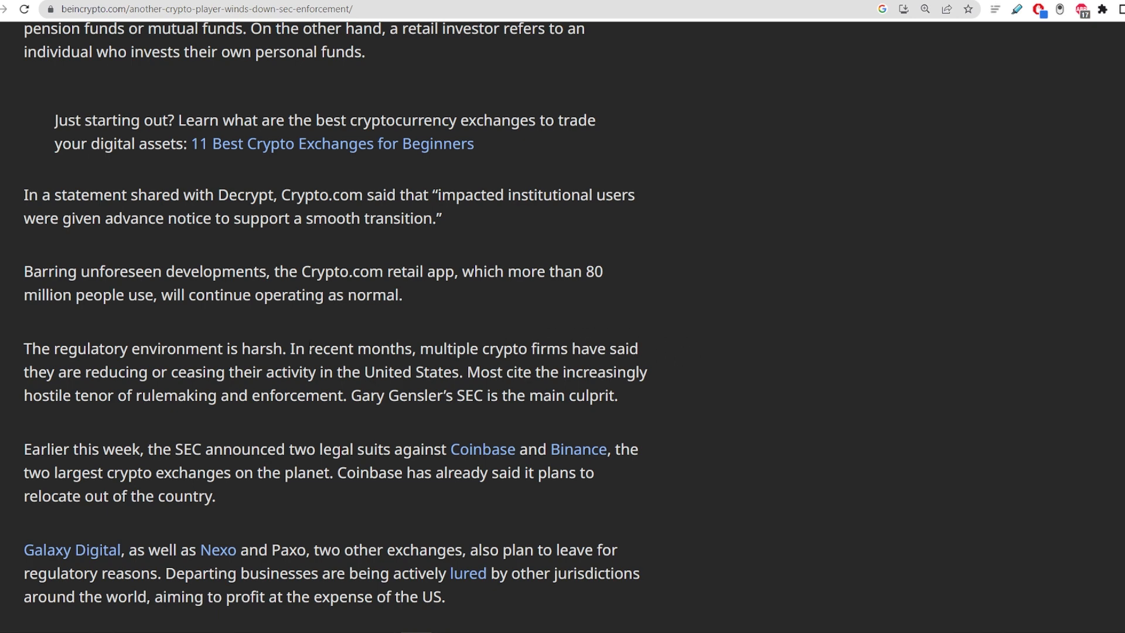
pyautogui.moveTo(366, 426)
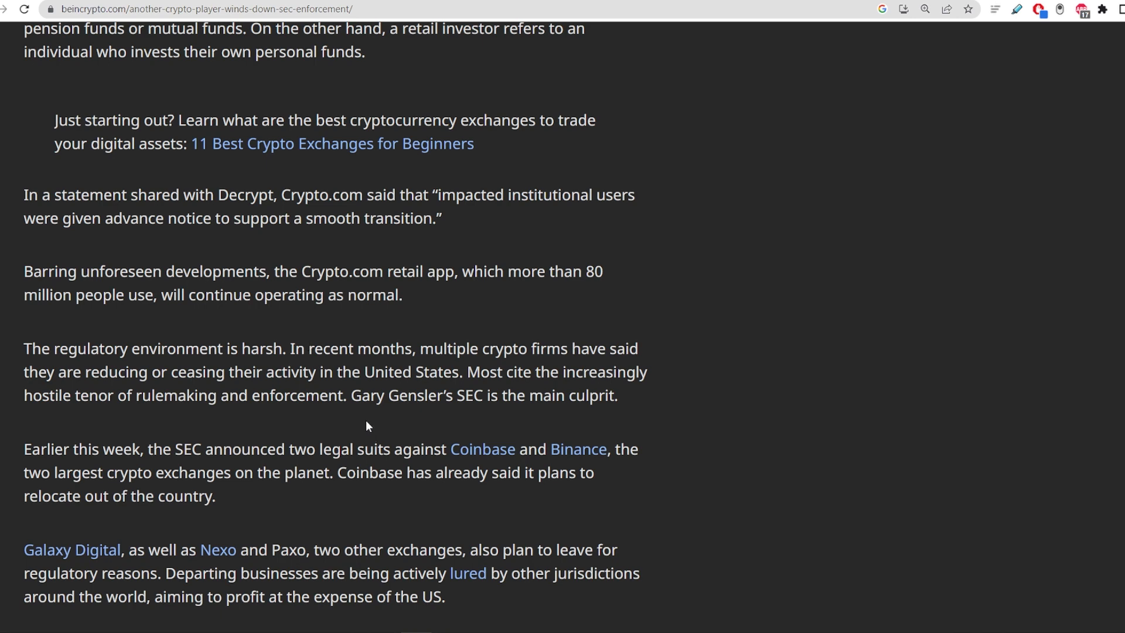
pyautogui.moveTo(439, 364)
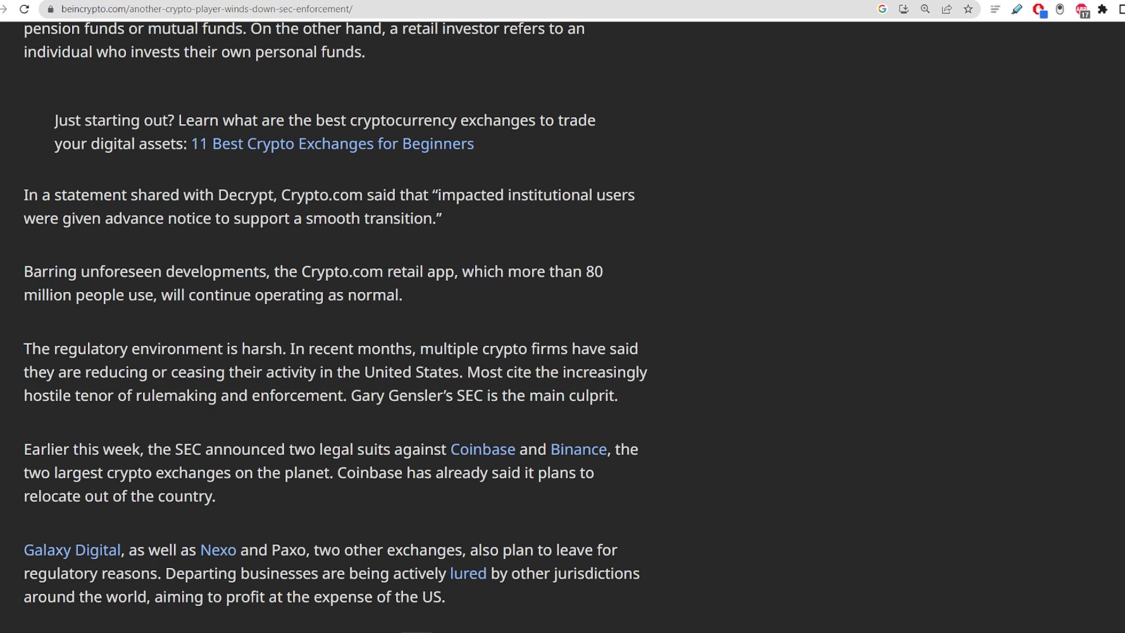
# - Scroll past the departing-exchanges paragraph until the full Trust Project disclaimer shows
pyautogui.scroll(-3)
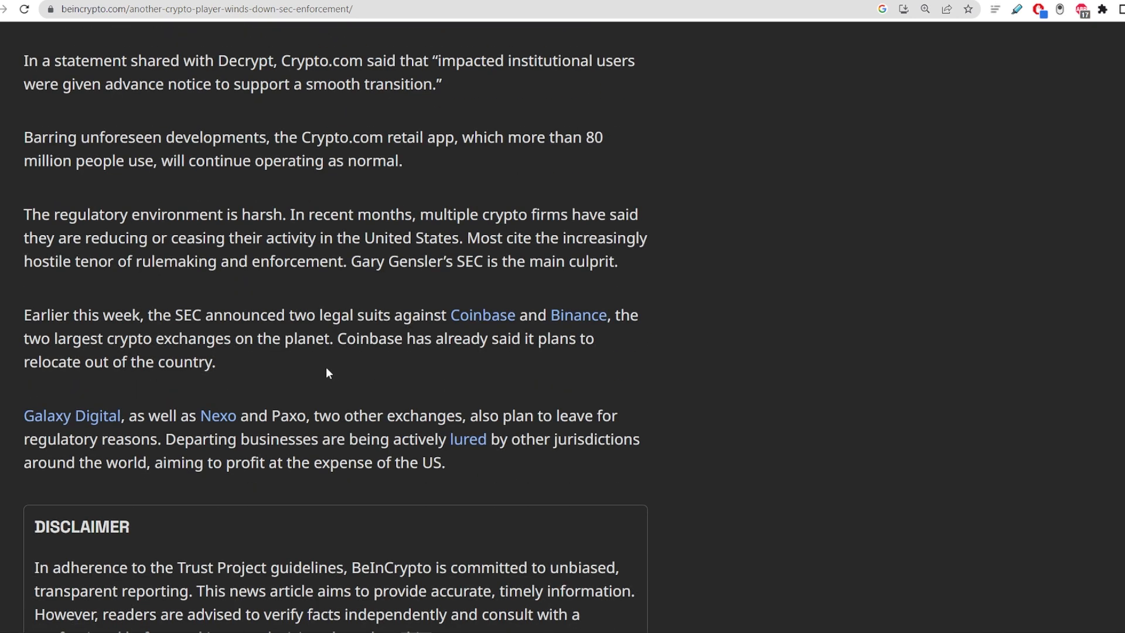
pyautogui.moveTo(482, 315)
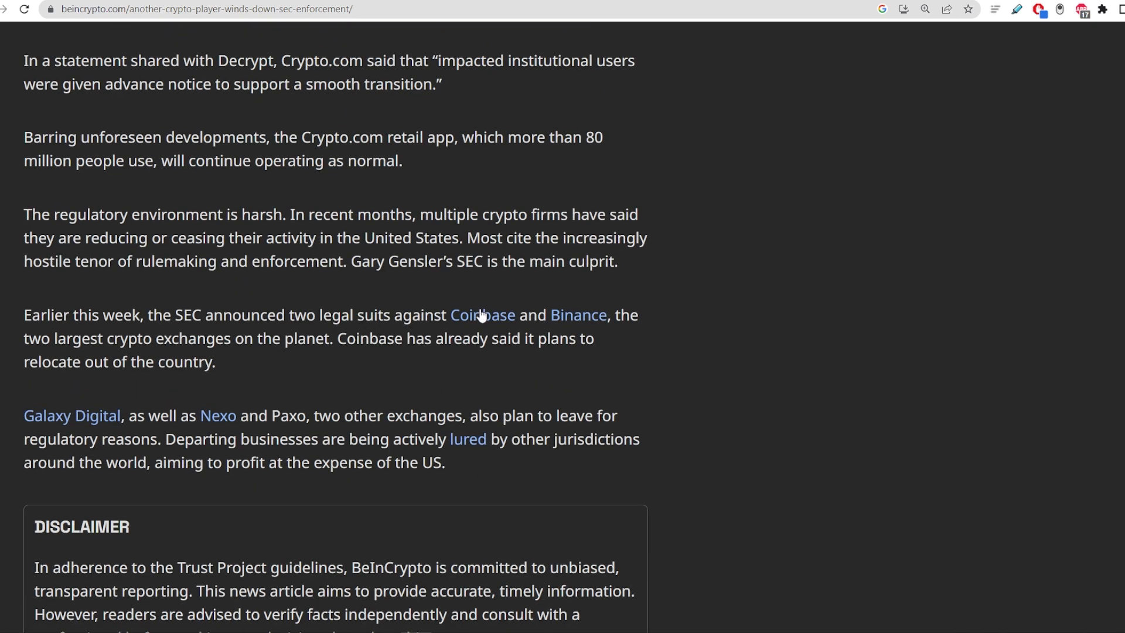
pyautogui.moveTo(307, 314)
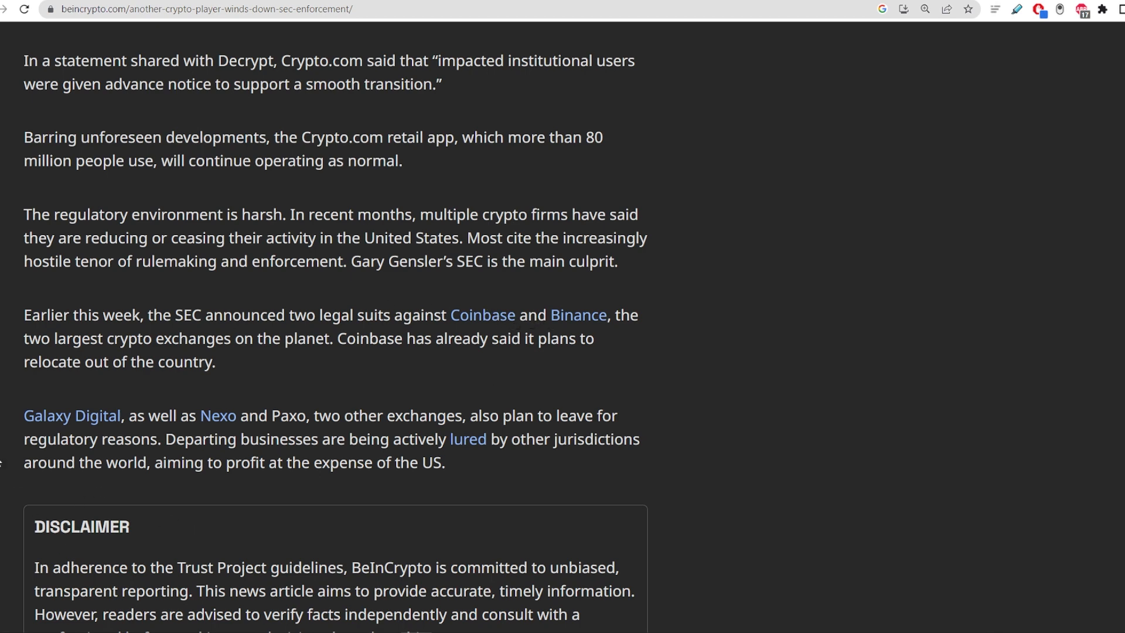
pyautogui.moveTo(552, 295)
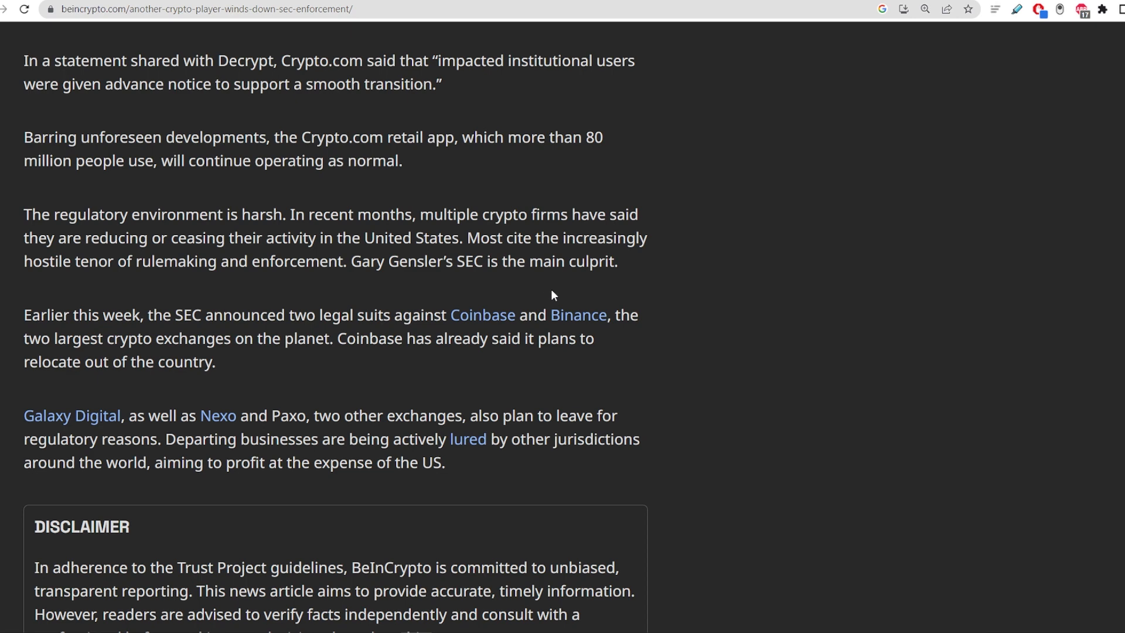
pyautogui.moveTo(420, 102)
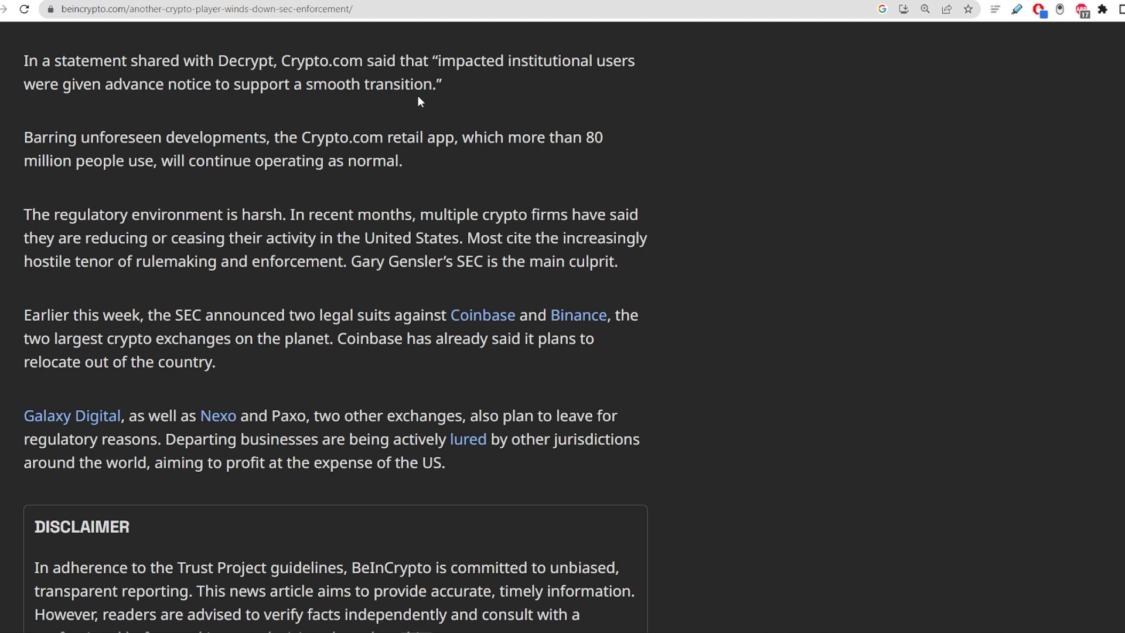
pyautogui.moveTo(447, 305)
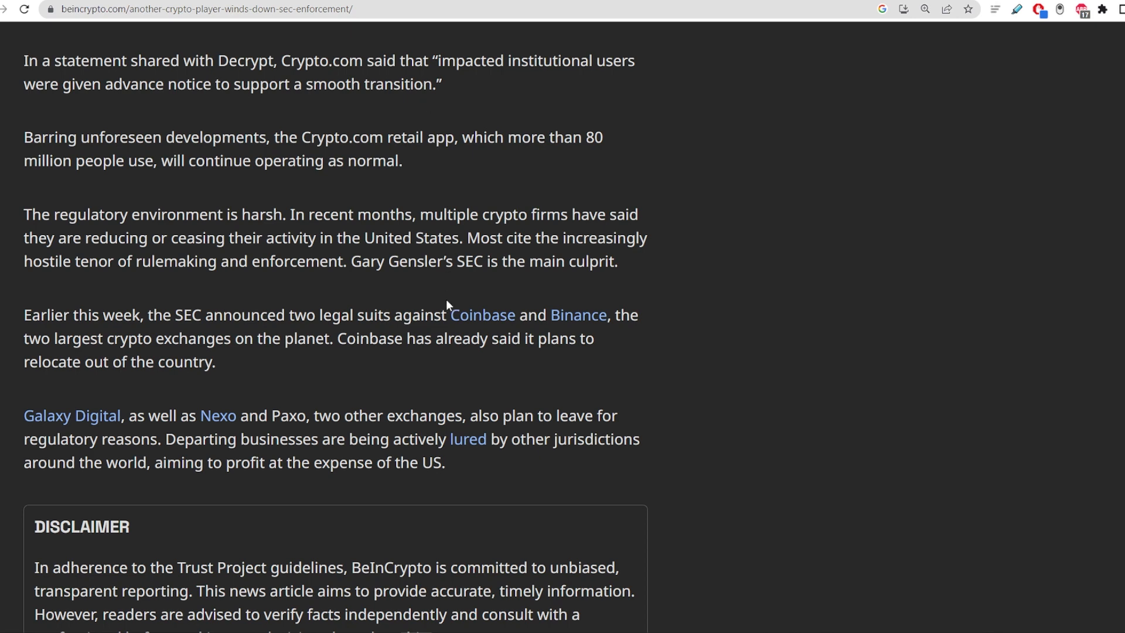
pyautogui.scroll(-3)
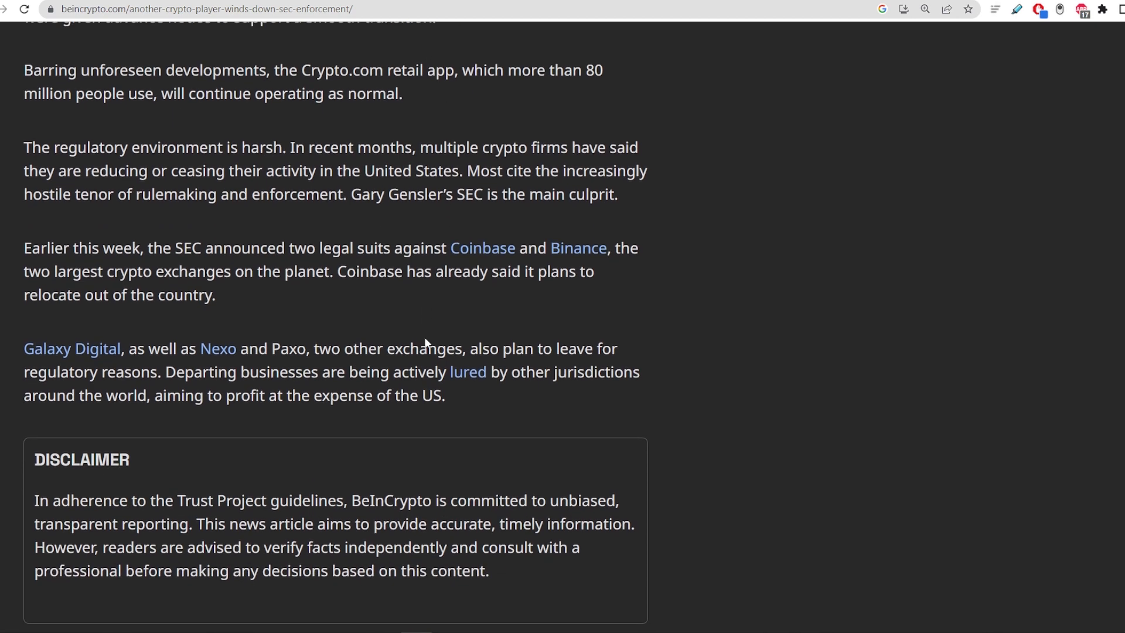
# - Scroll slightly so the Related News heading appears below the Disclaimer box
pyautogui.scroll(-3)
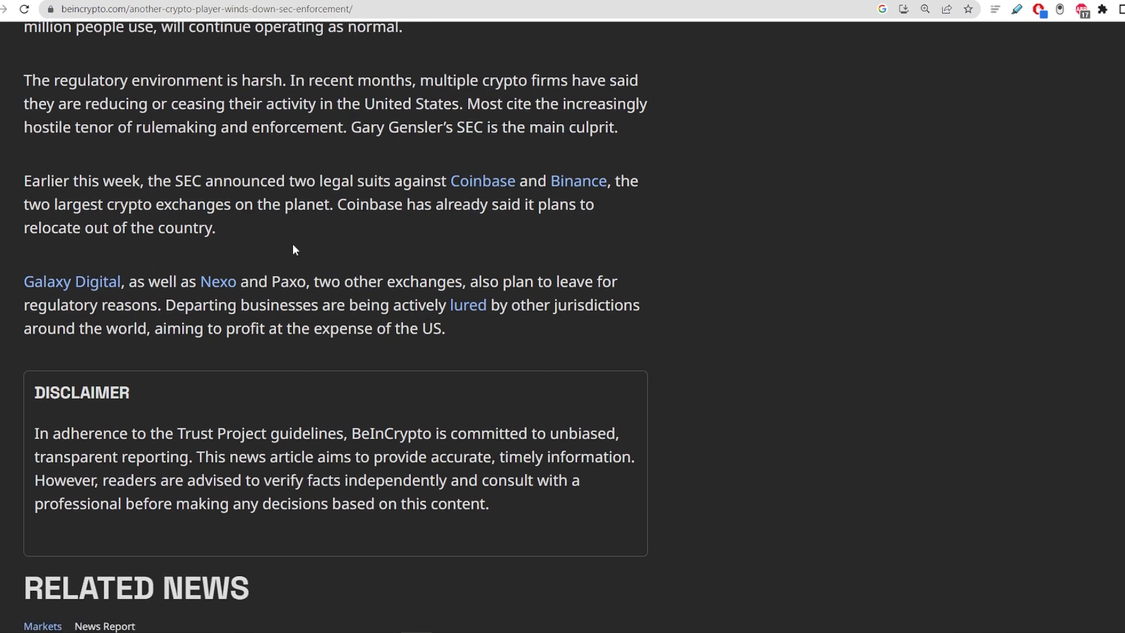
pyautogui.moveTo(319, 252)
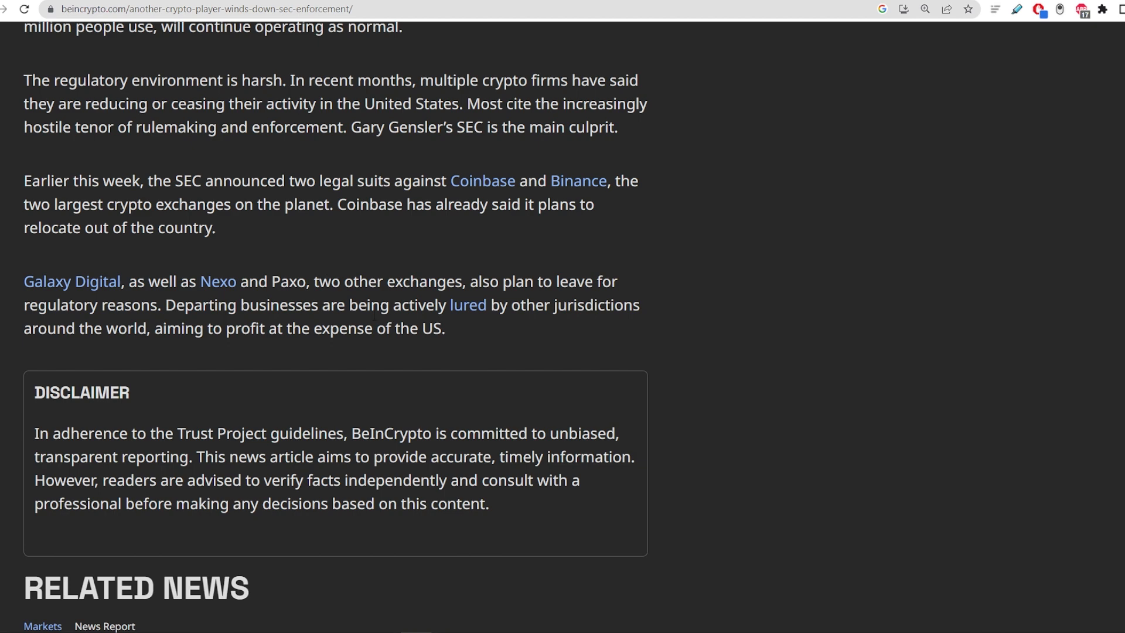
pyautogui.moveTo(485, 336)
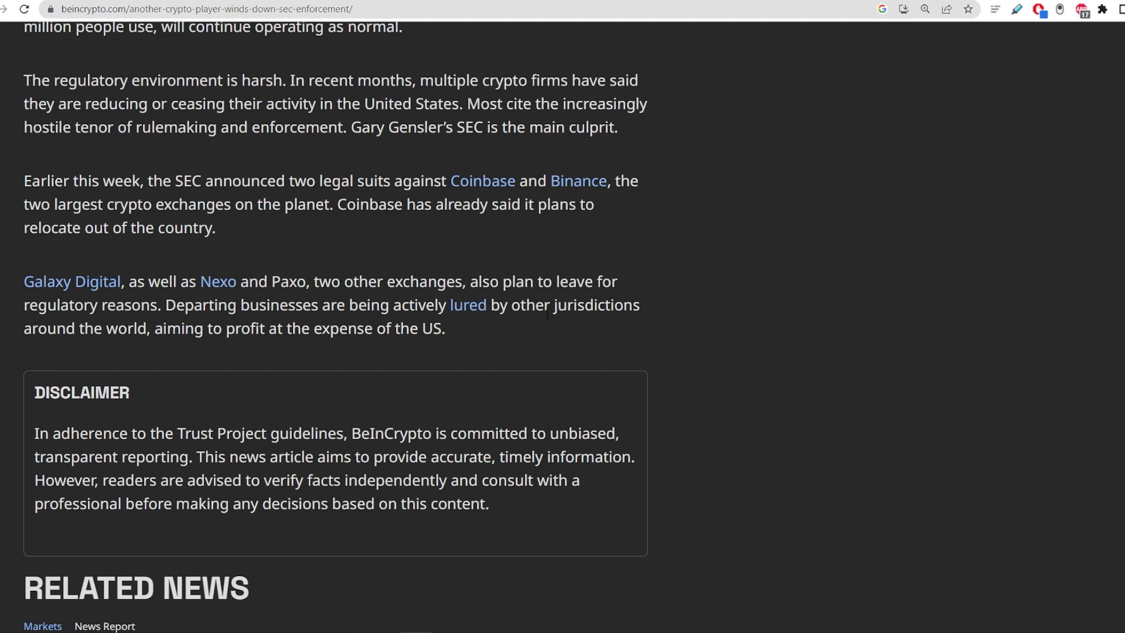
pyautogui.moveTo(597, 386)
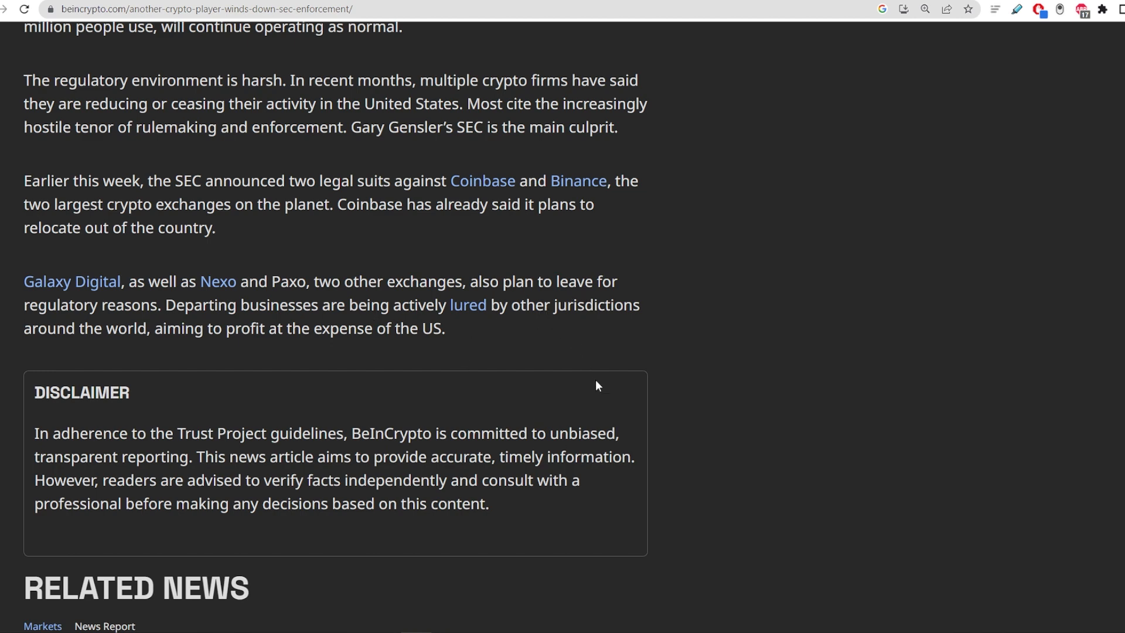
pyautogui.moveTo(562, 380)
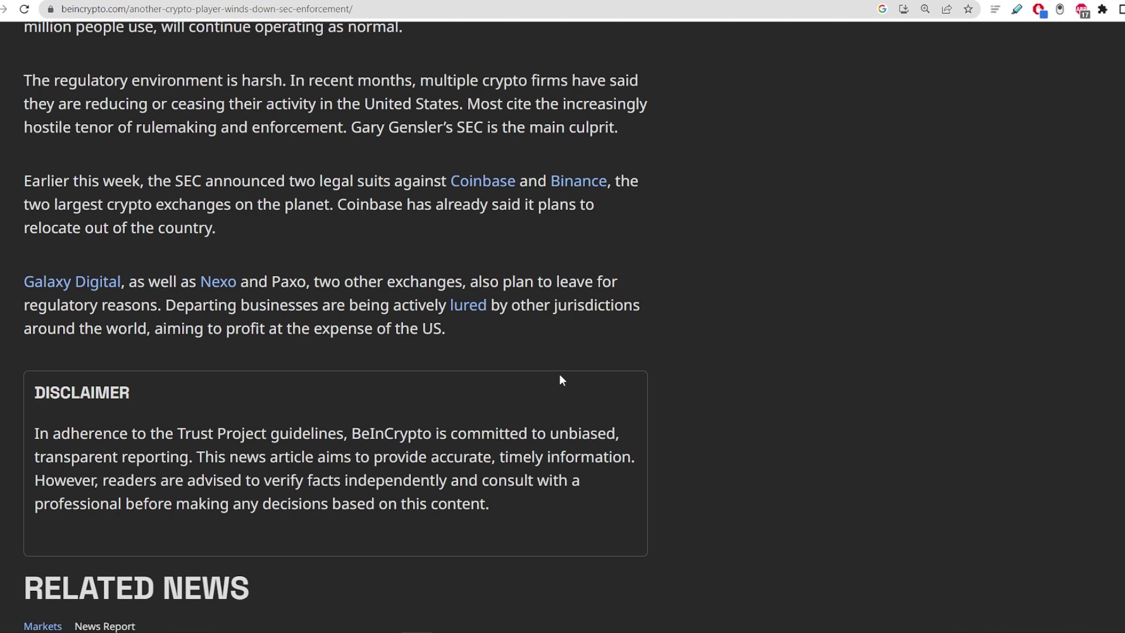
pyautogui.moveTo(578, 377)
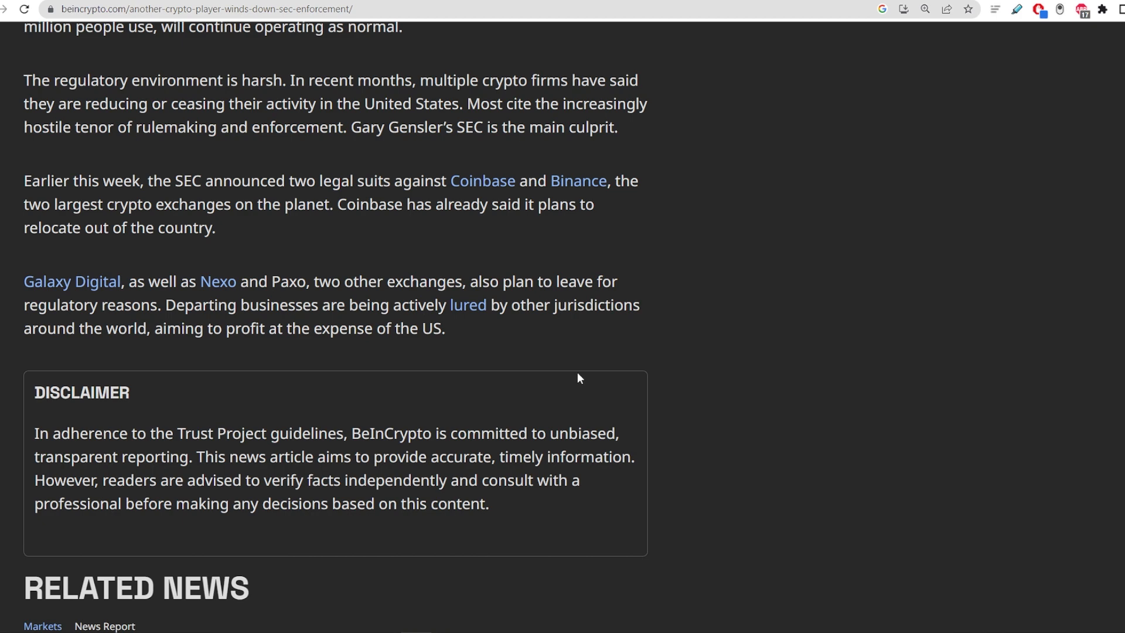
# - Scroll up to the 'Barring unforeseen developments' retail app paragraph above the disclaimer
pyautogui.scroll(3)
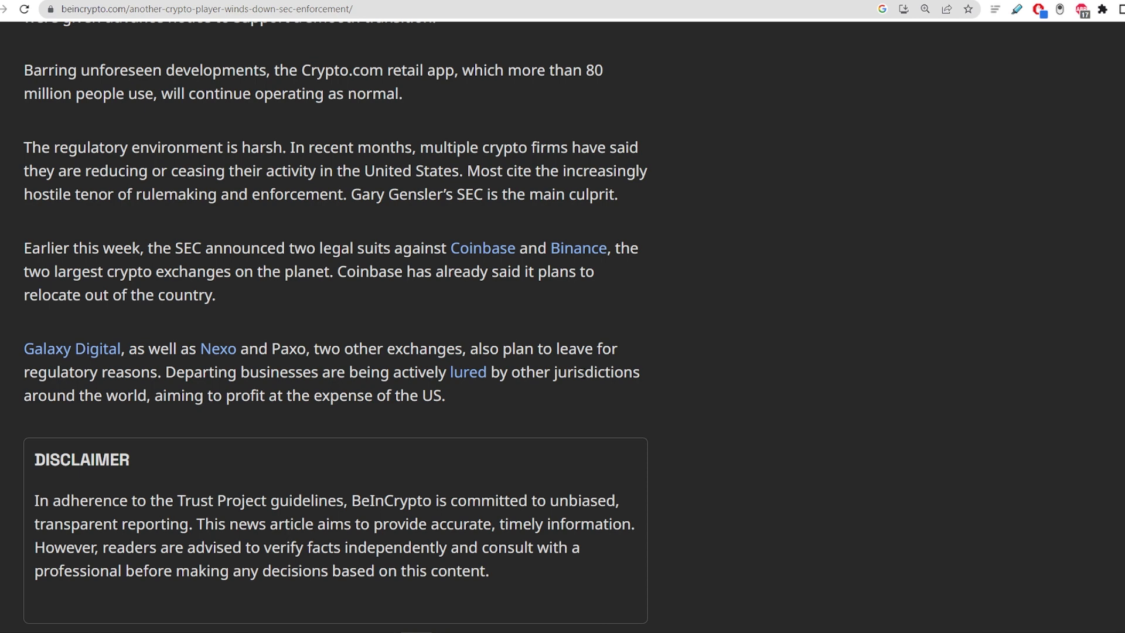
pyautogui.moveTo(509, 321)
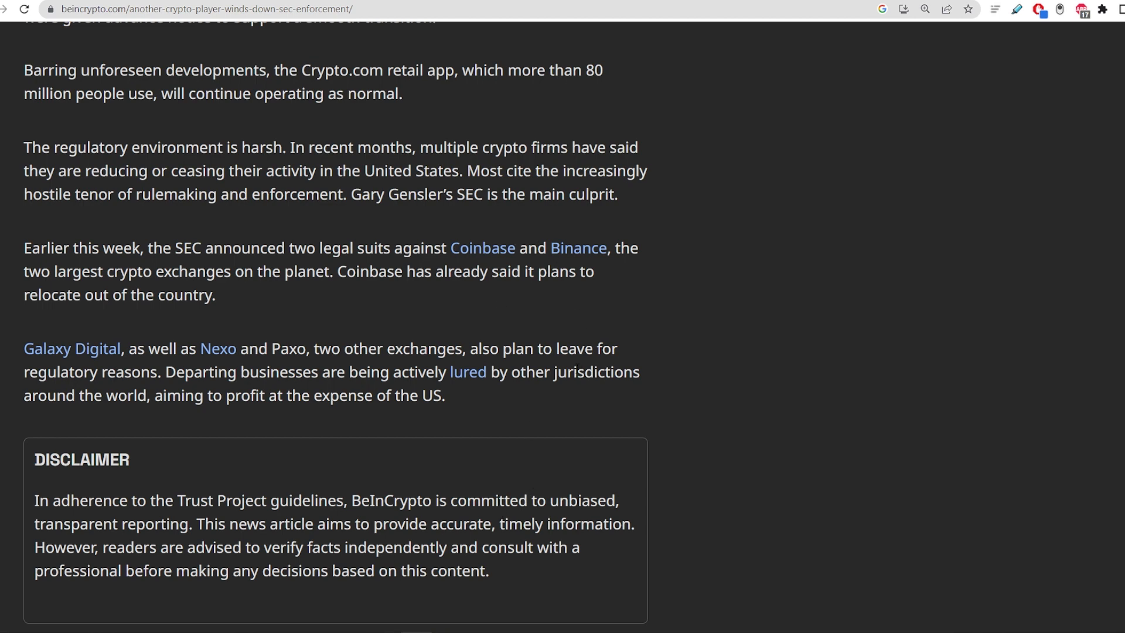
pyautogui.moveTo(556, 322)
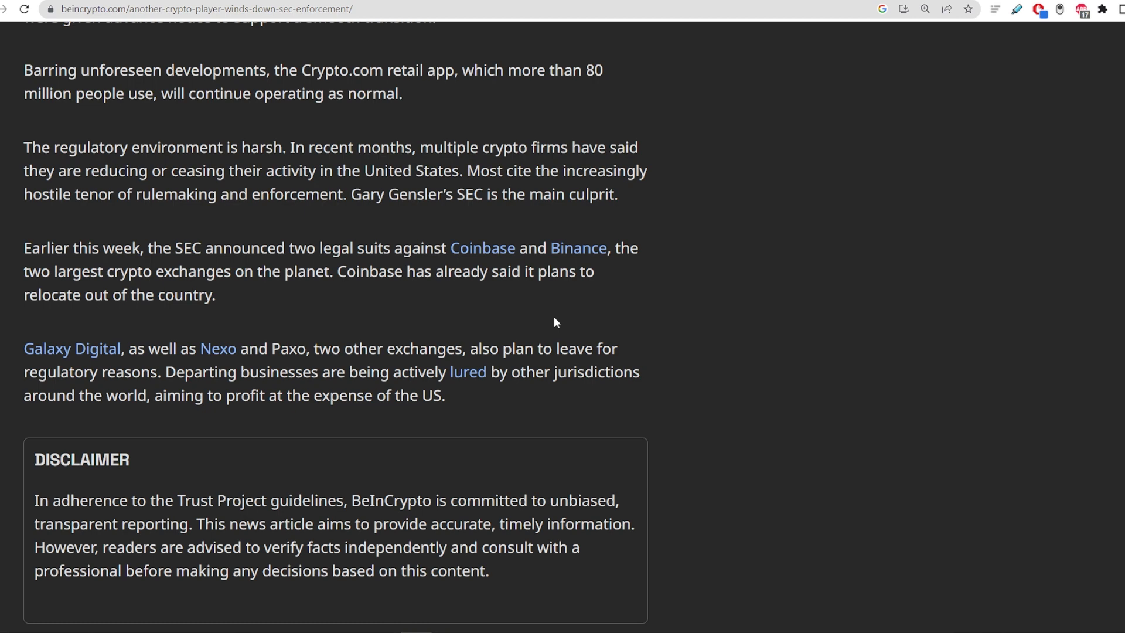
# - Scroll to the top to show the Crypto.com shutdown headline, bylines and In Brief summary
pyautogui.scroll(3)
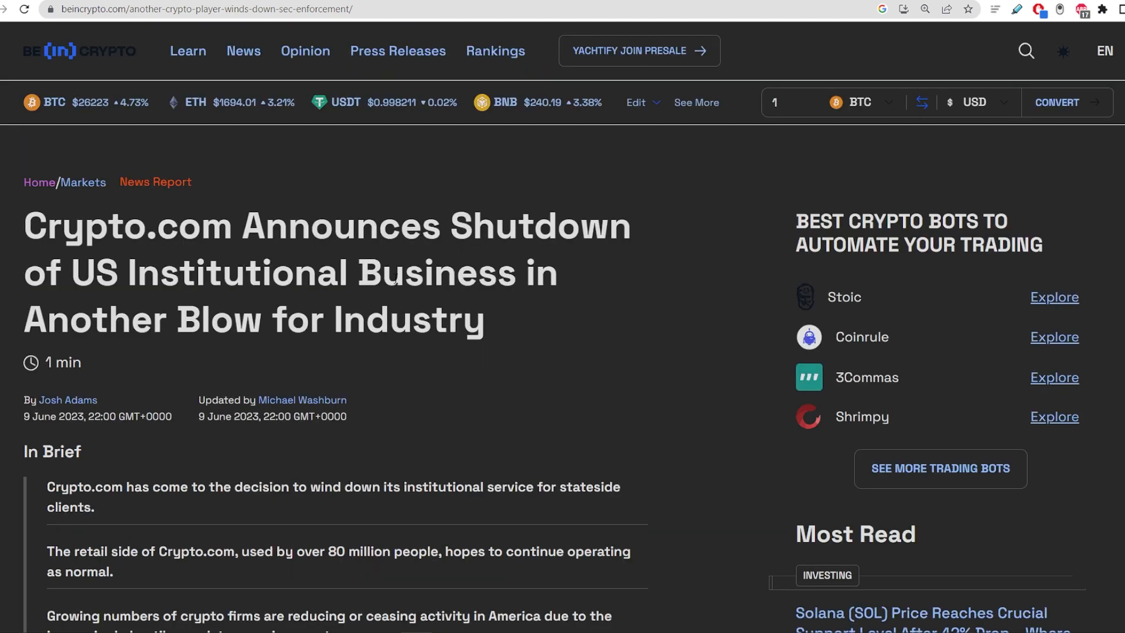